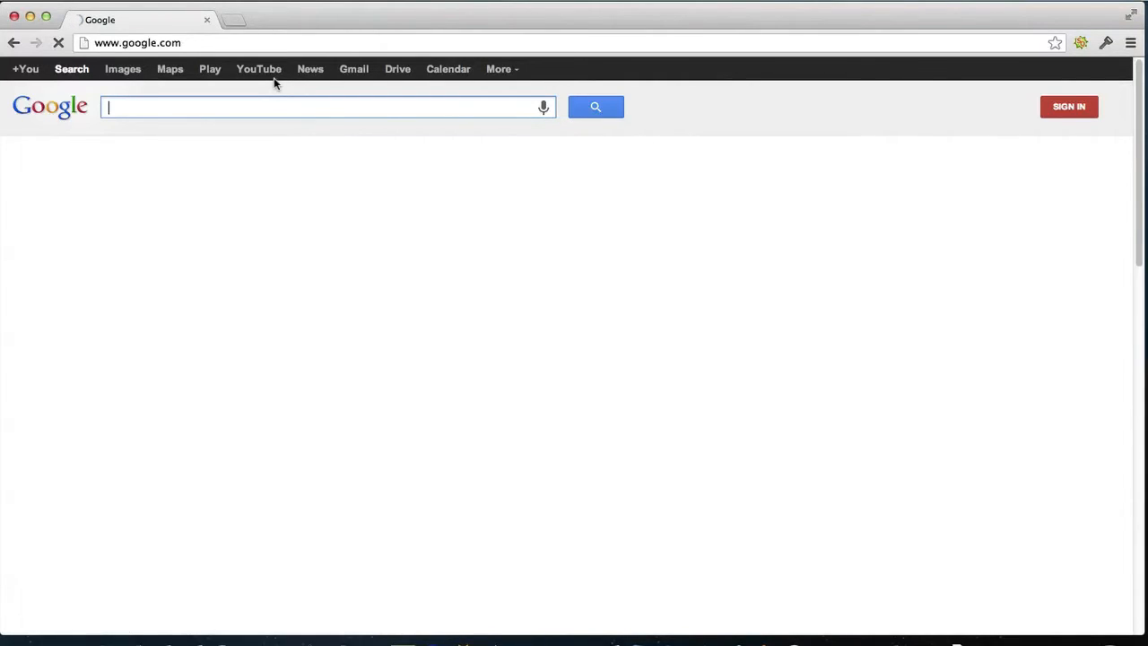
# Step: Reach the CCleaner for Mac download page on piriform.com from Chrome
pyautogui.write('ccleaner')
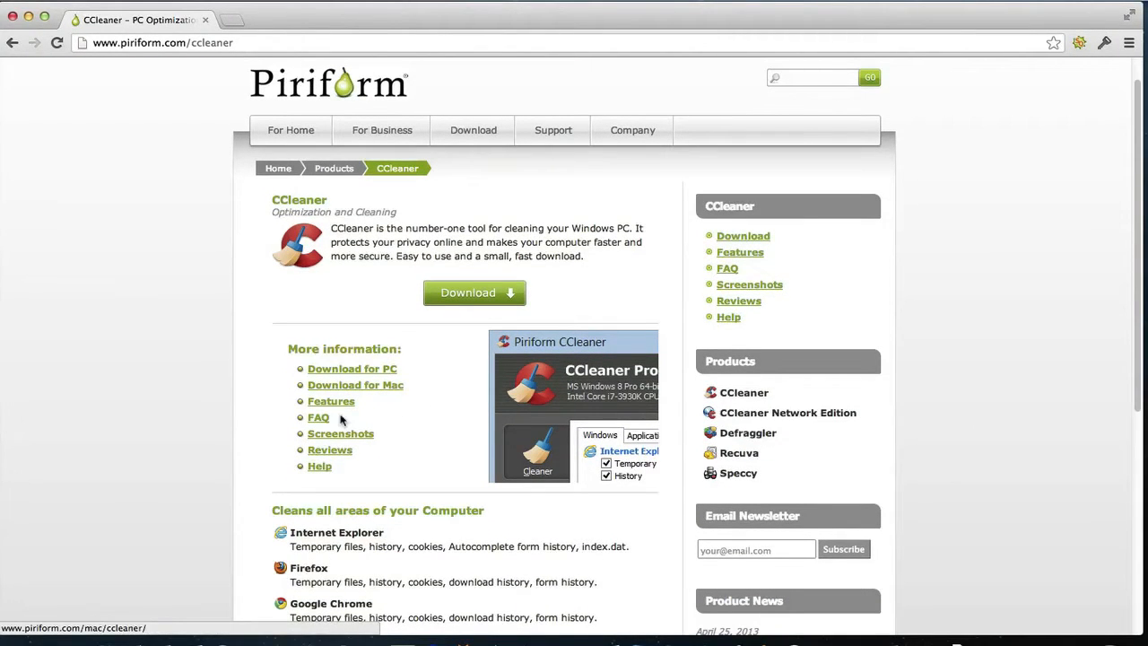
pyautogui.click(356, 384)
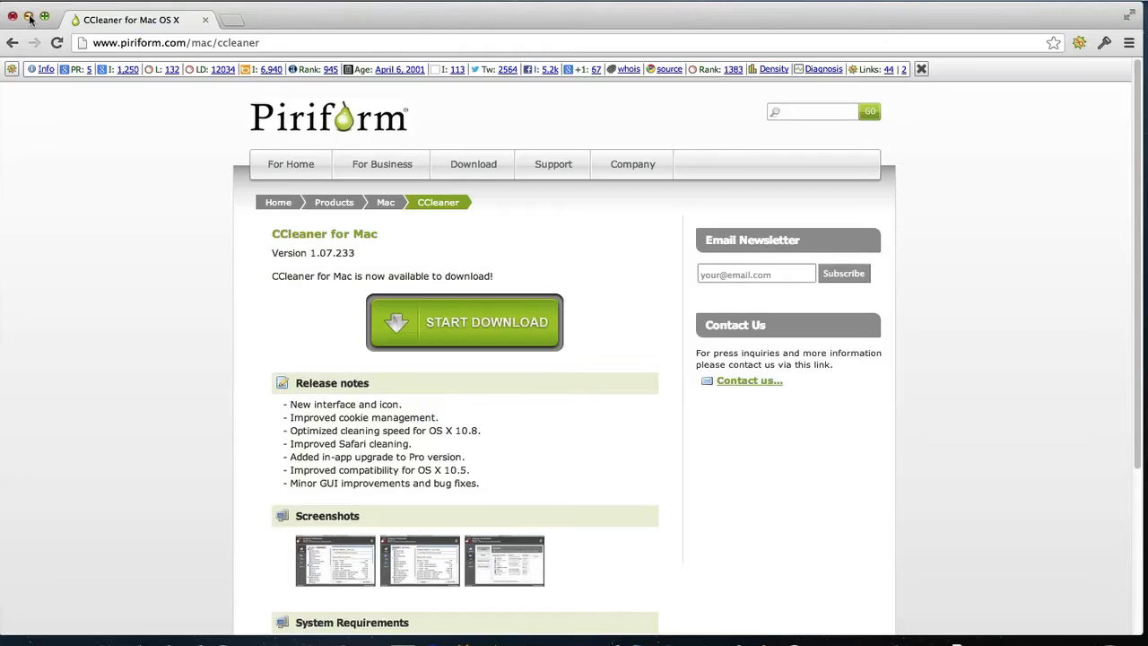
pyautogui.moveTo(29, 20)
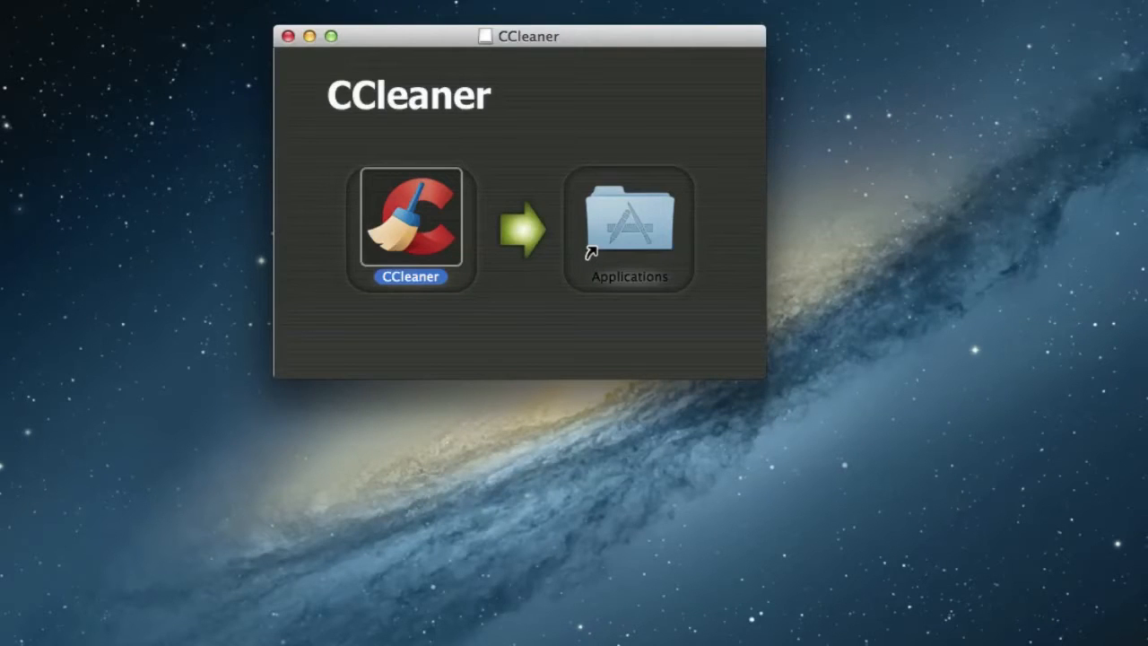
# Step: Launch CCleaner from the installer window and scroll its Cleaner checklist
pyautogui.doubleClick(411, 219)
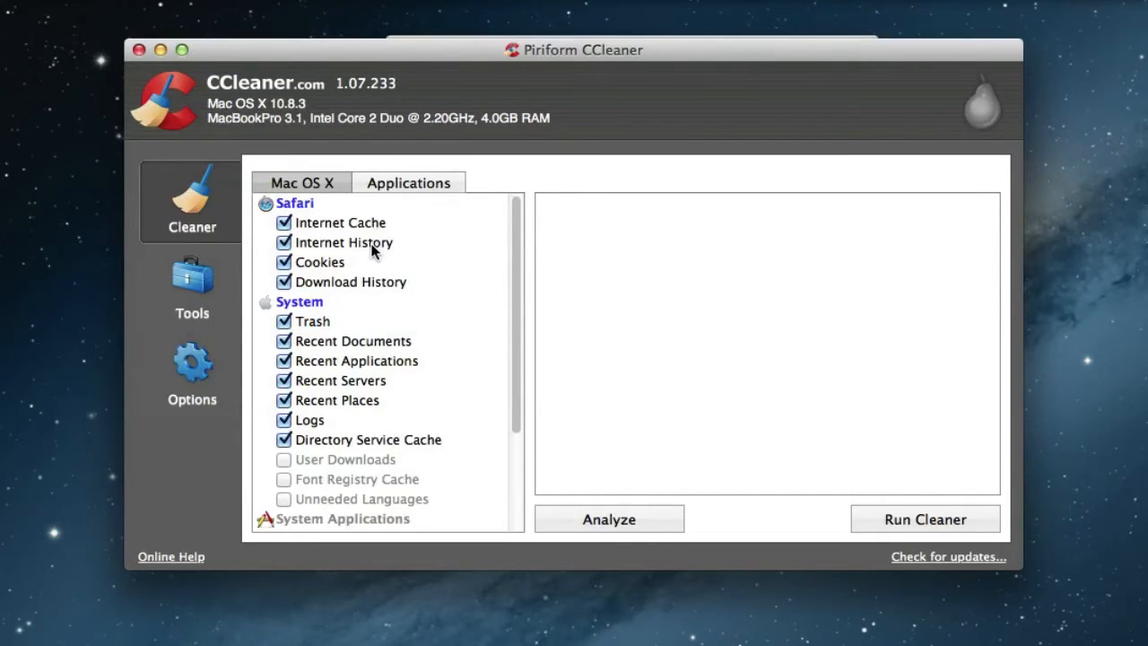
pyautogui.moveTo(366, 287)
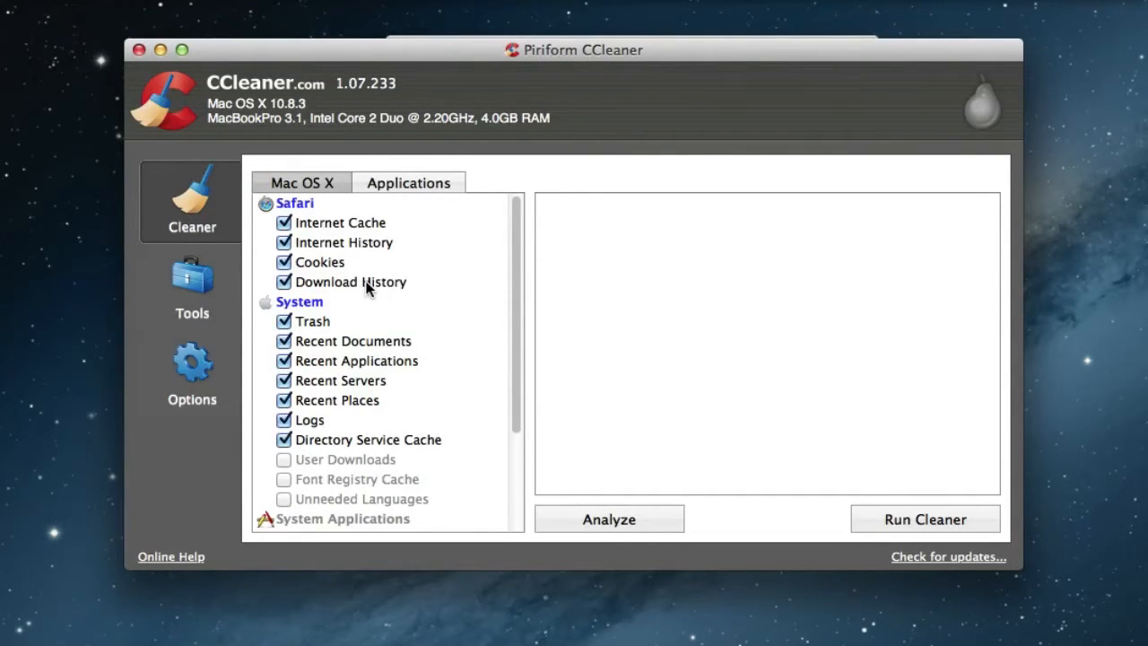
pyautogui.moveTo(314, 309)
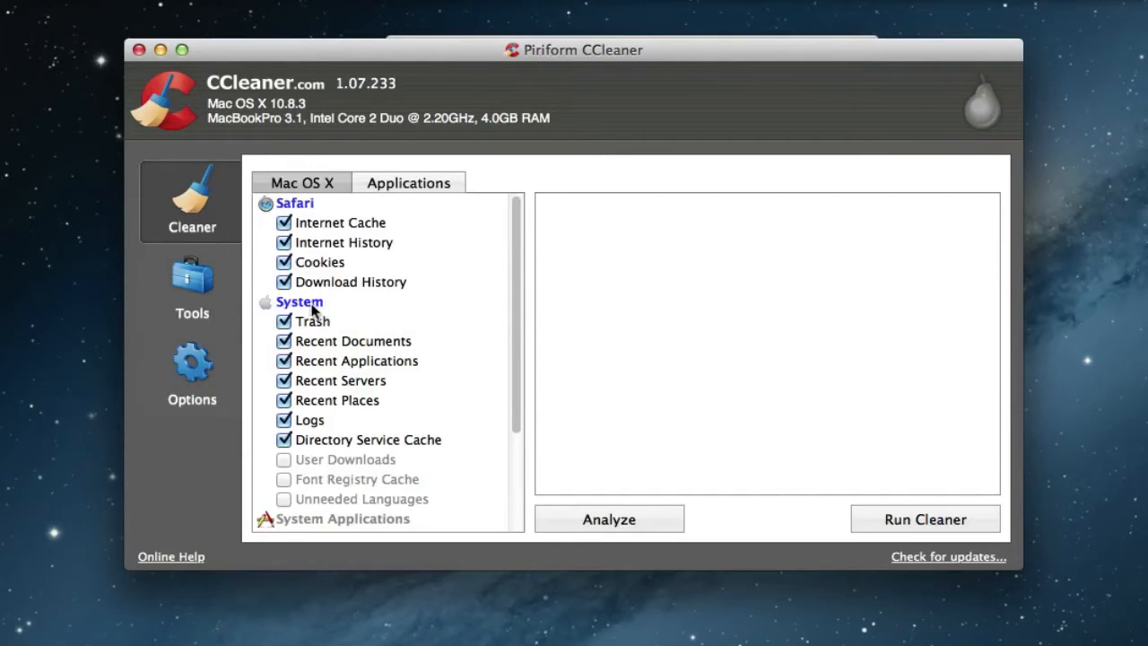
pyautogui.moveTo(352, 381)
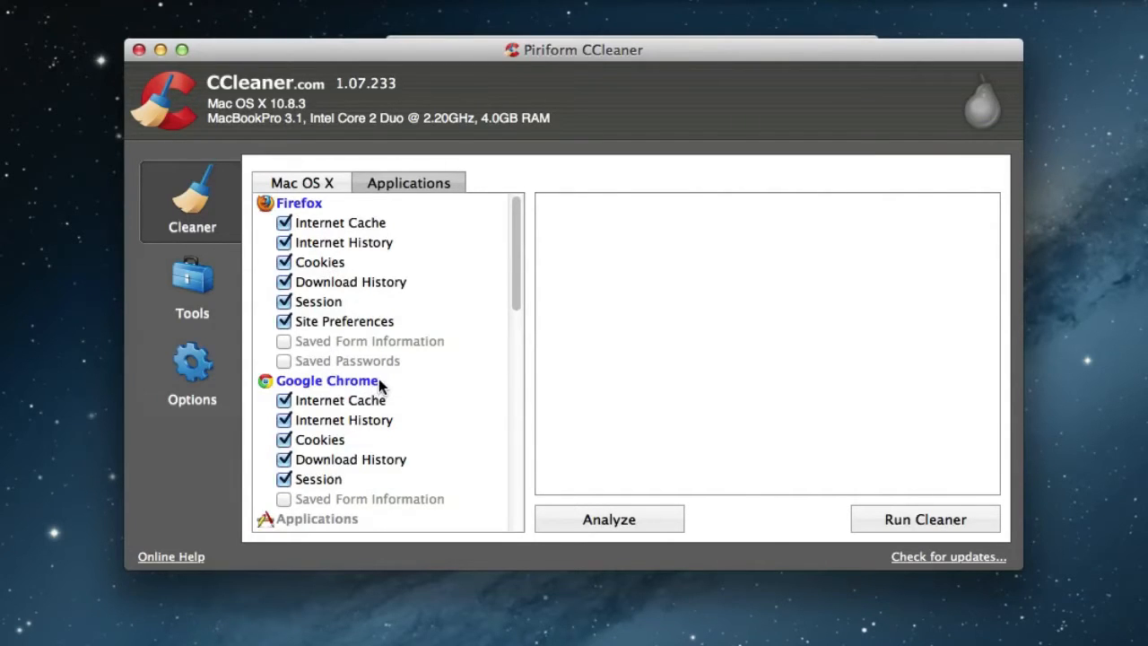
pyautogui.scroll(-3)
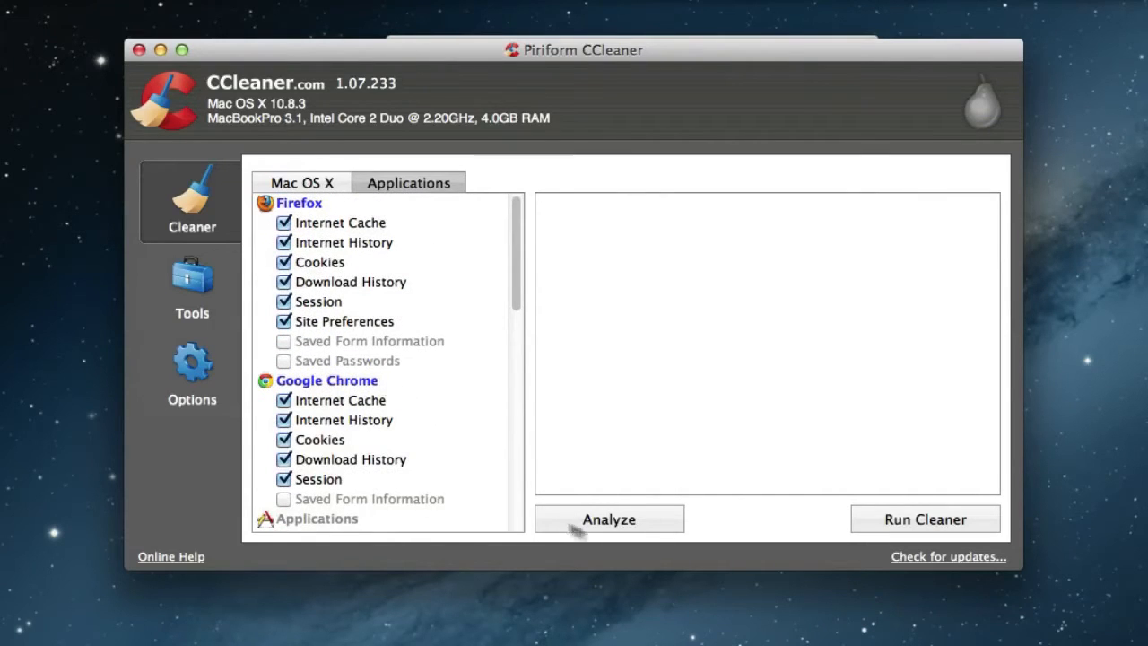
# Step: Analyze the Mac for junk, then start the cleaner on the 549 MB found
pyautogui.click(609, 519)
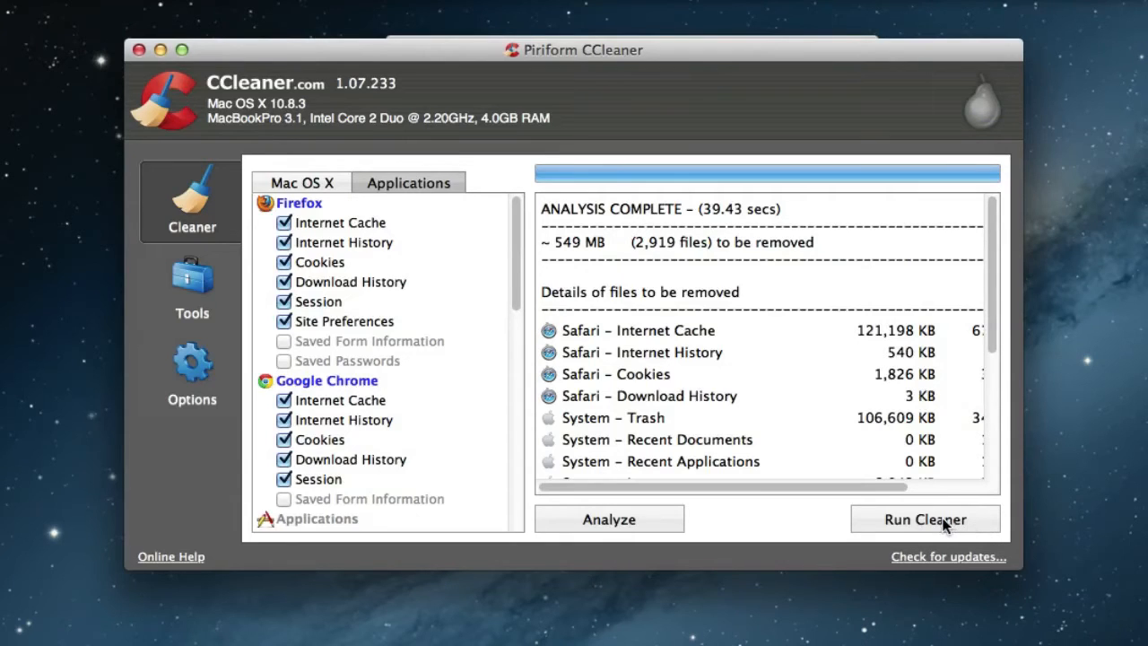
pyautogui.click(926, 519)
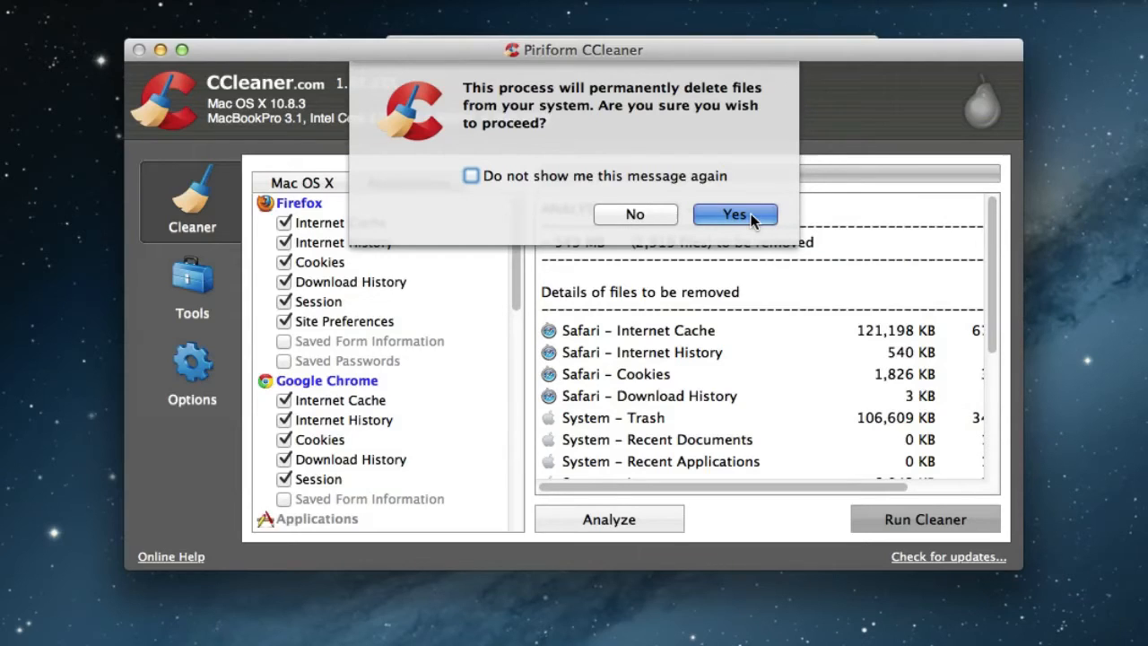
# Step: Confirm permanent deletion and let cleaning of the 2,919 files complete
pyautogui.click(734, 215)
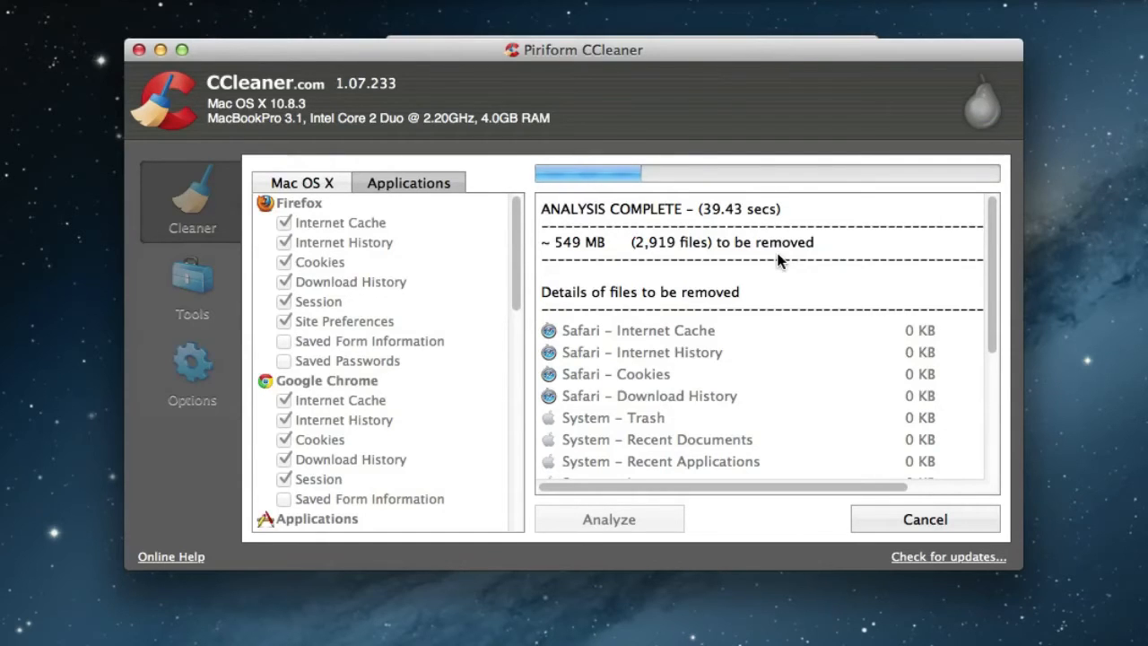
pyautogui.click(923, 519)
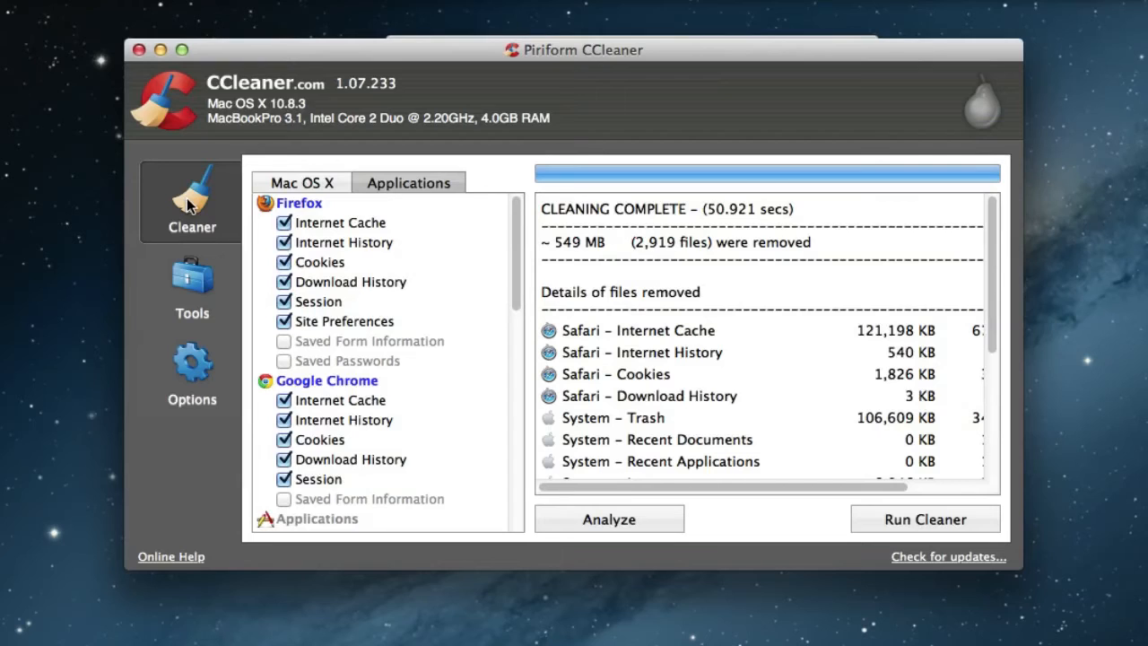
# Step: Switch to Tools and browse the Applications to Remove list under Uninstall
pyautogui.click(190, 287)
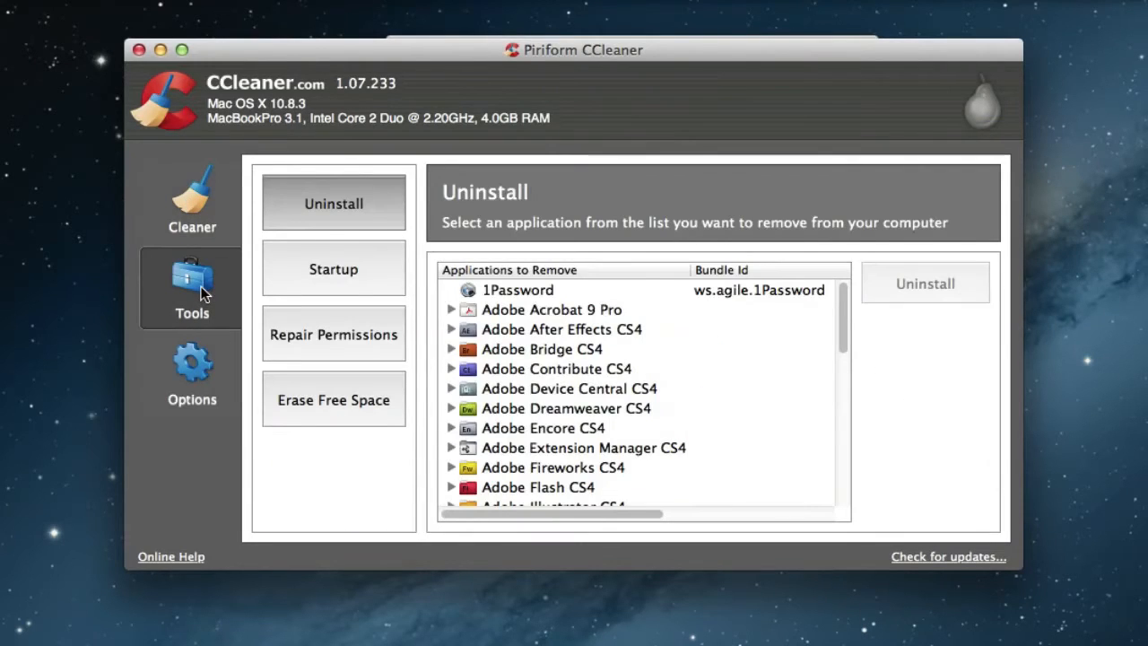
pyautogui.moveTo(186, 308)
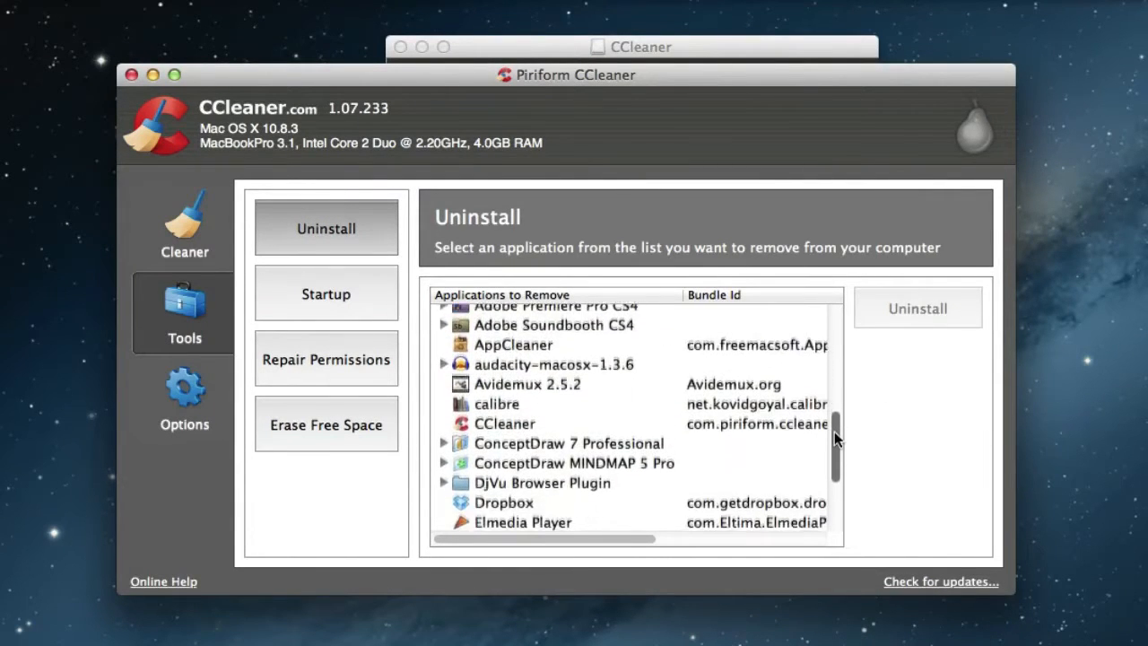
pyautogui.scroll(-3)
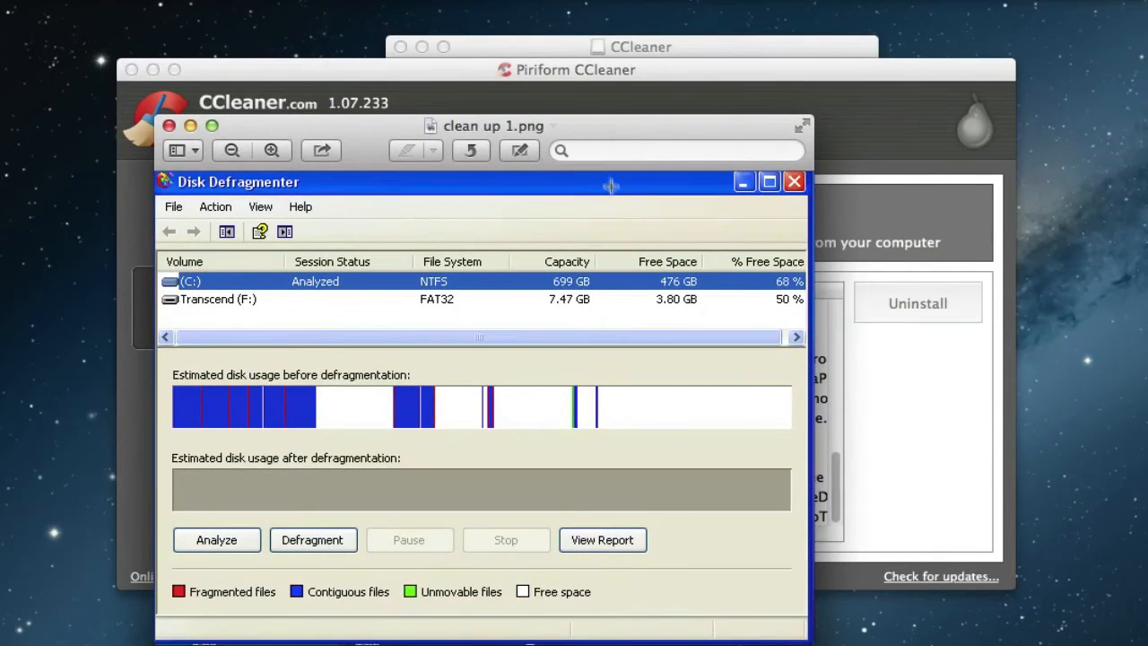
pyautogui.moveTo(272, 185)
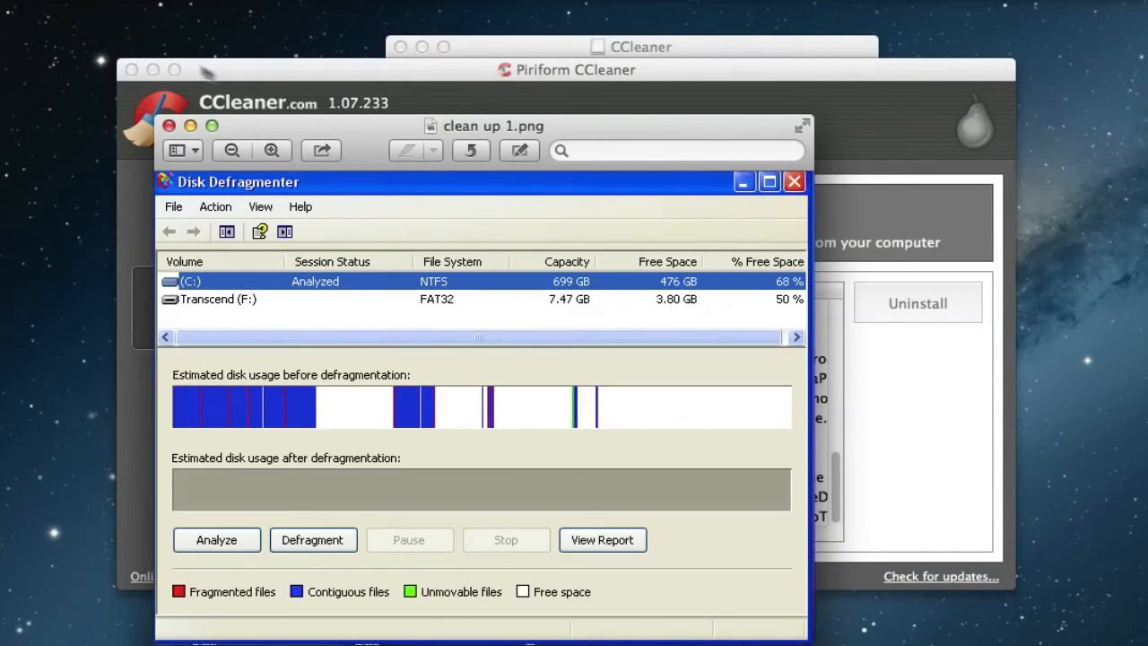
# Step: Close the Disk Defragmenter screenshot in Preview to return to CCleaner
pyautogui.click(793, 181)
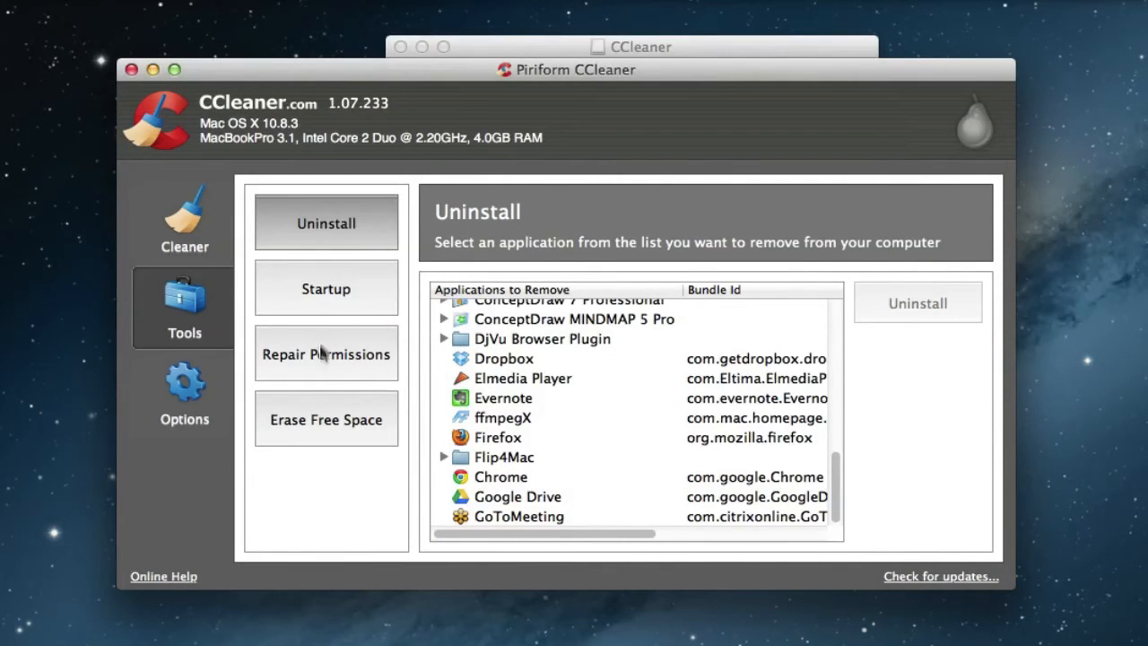
# Step: Repair disk permissions on Macintosh HD, then move to the Options settings
pyautogui.click(327, 353)
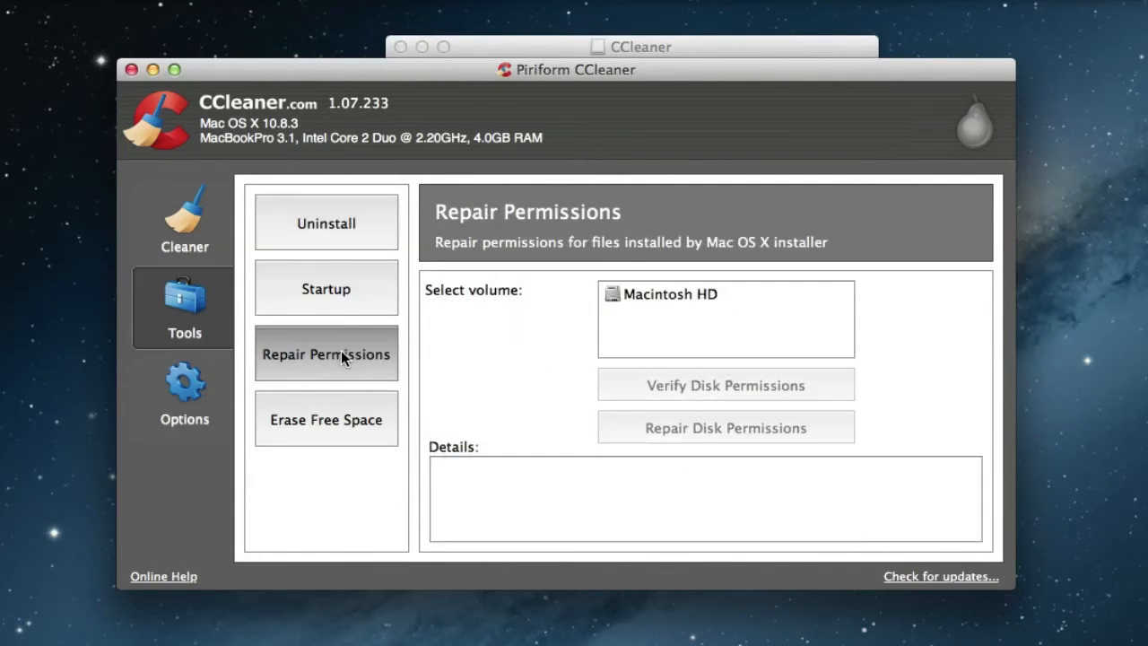
pyautogui.moveTo(381, 366)
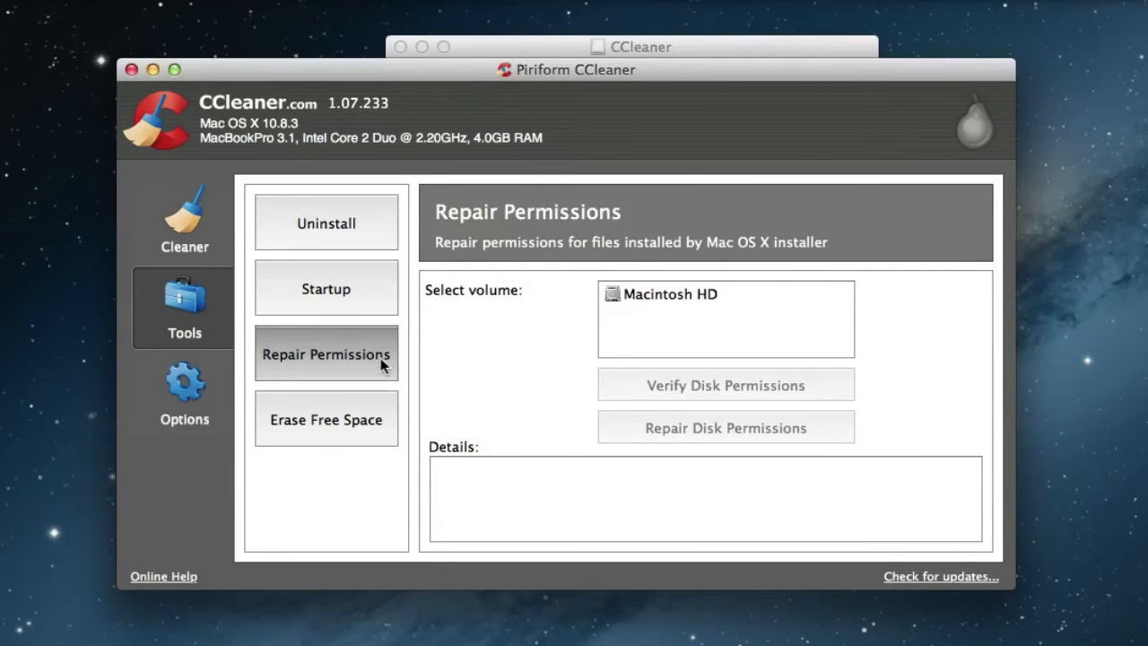
pyautogui.moveTo(610, 406)
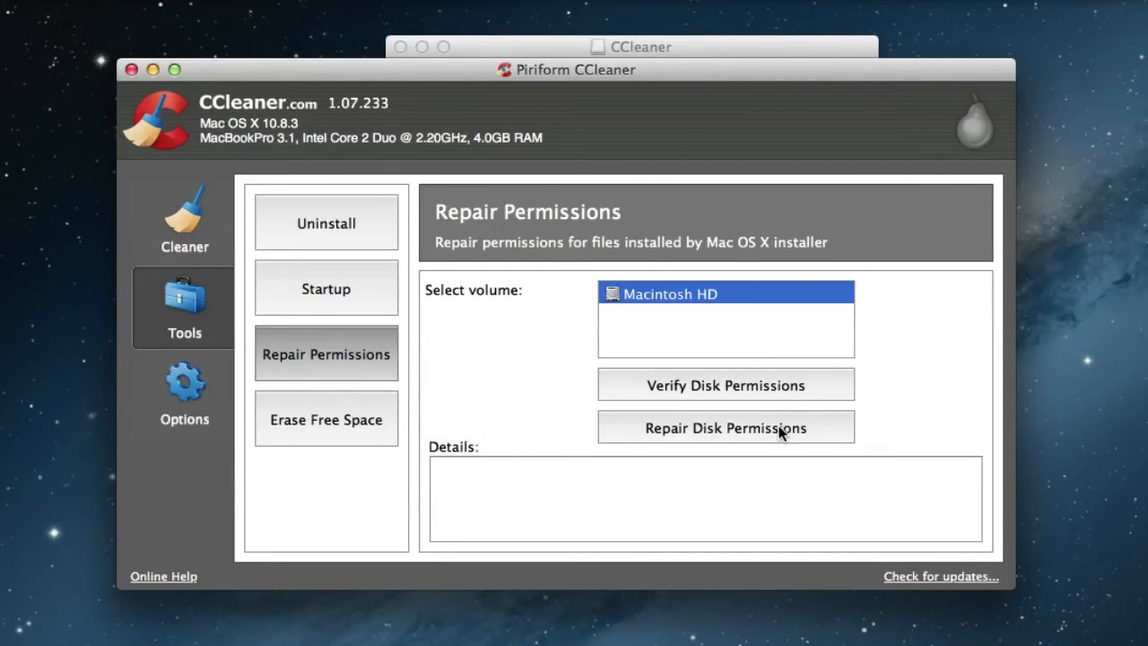
pyautogui.click(725, 427)
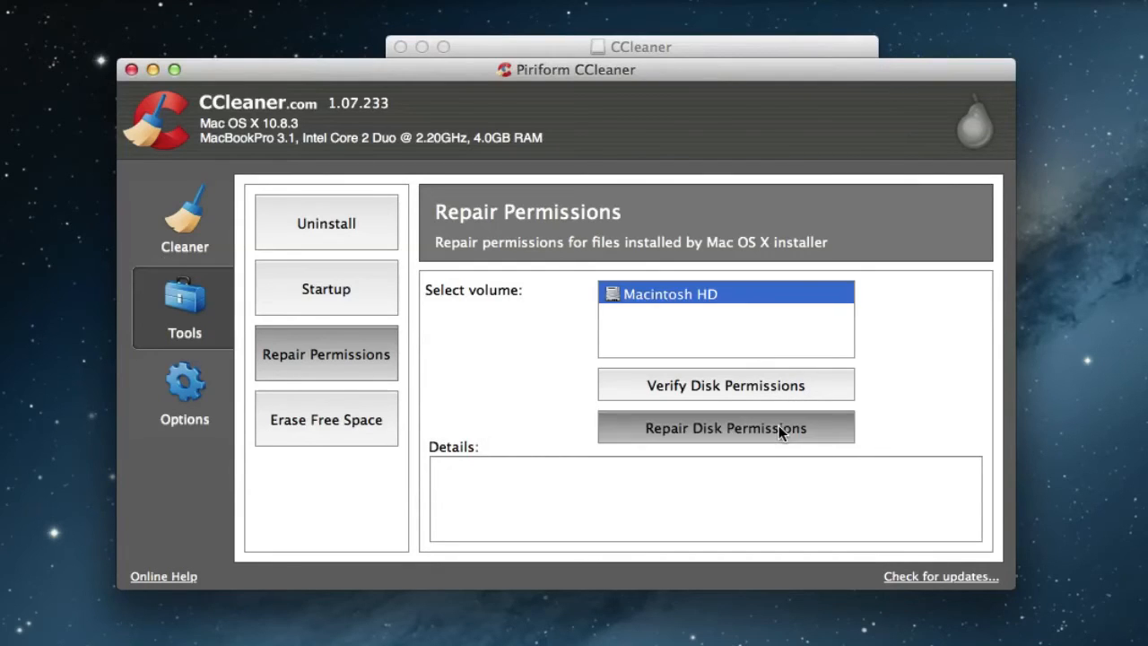
pyautogui.click(725, 427)
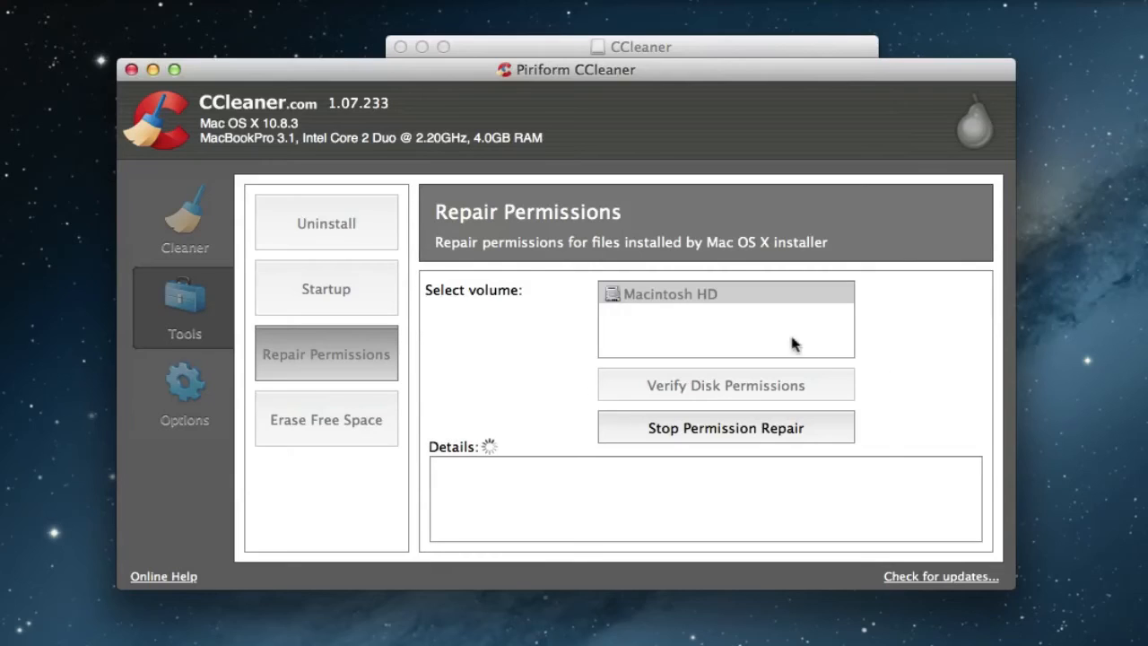
pyautogui.moveTo(834, 514)
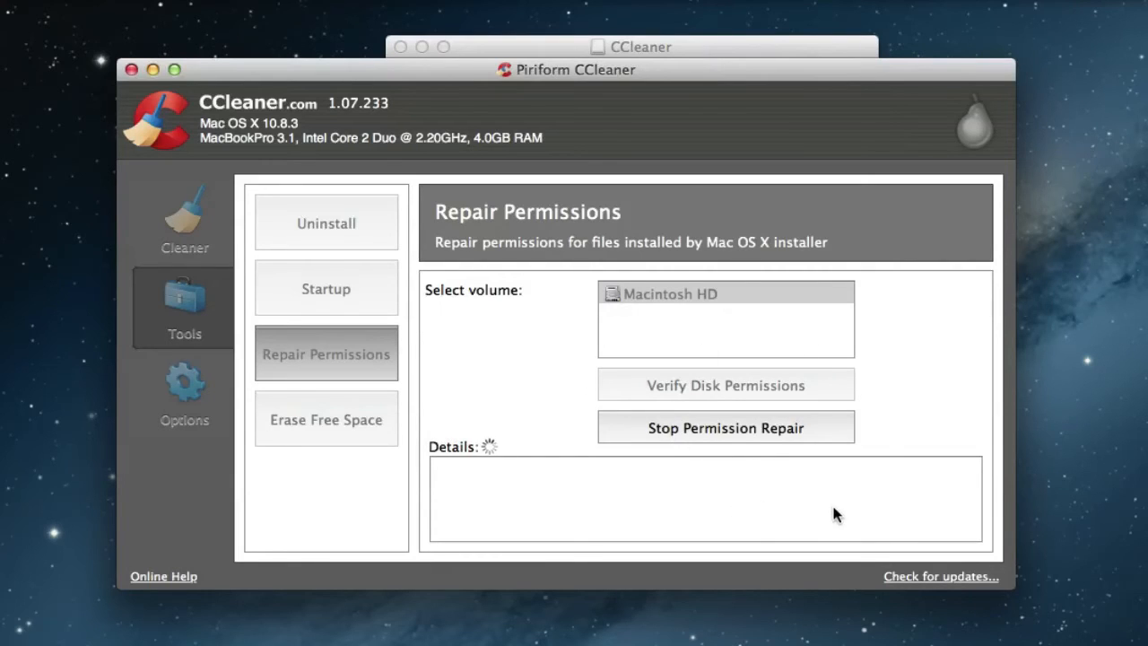
pyautogui.moveTo(854, 84)
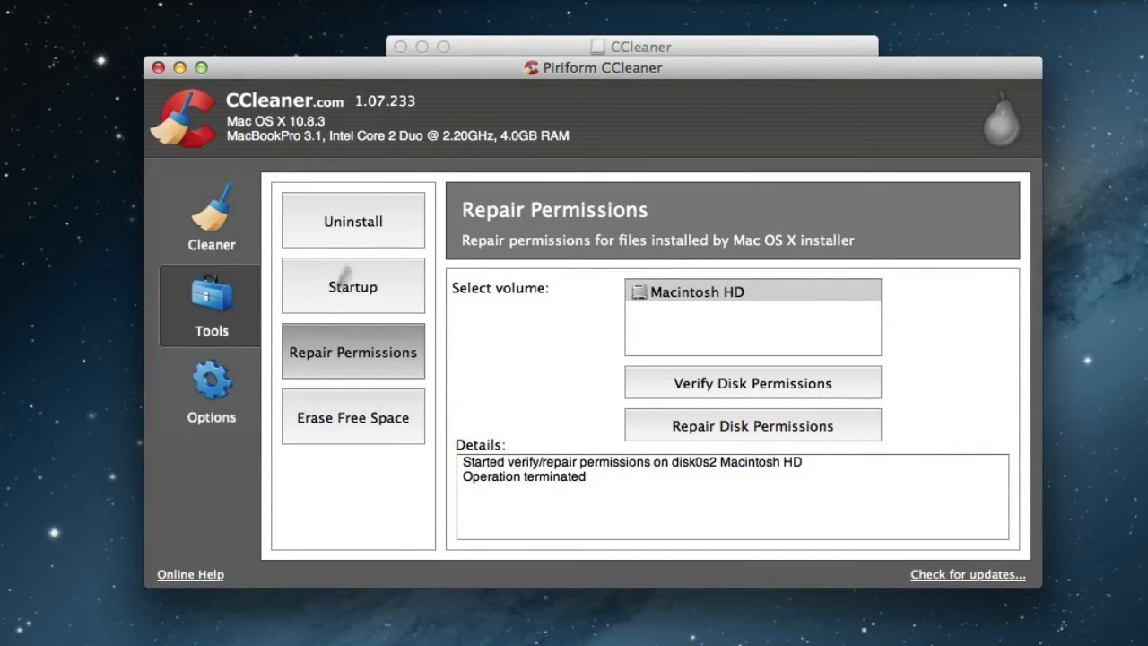
pyautogui.click(212, 391)
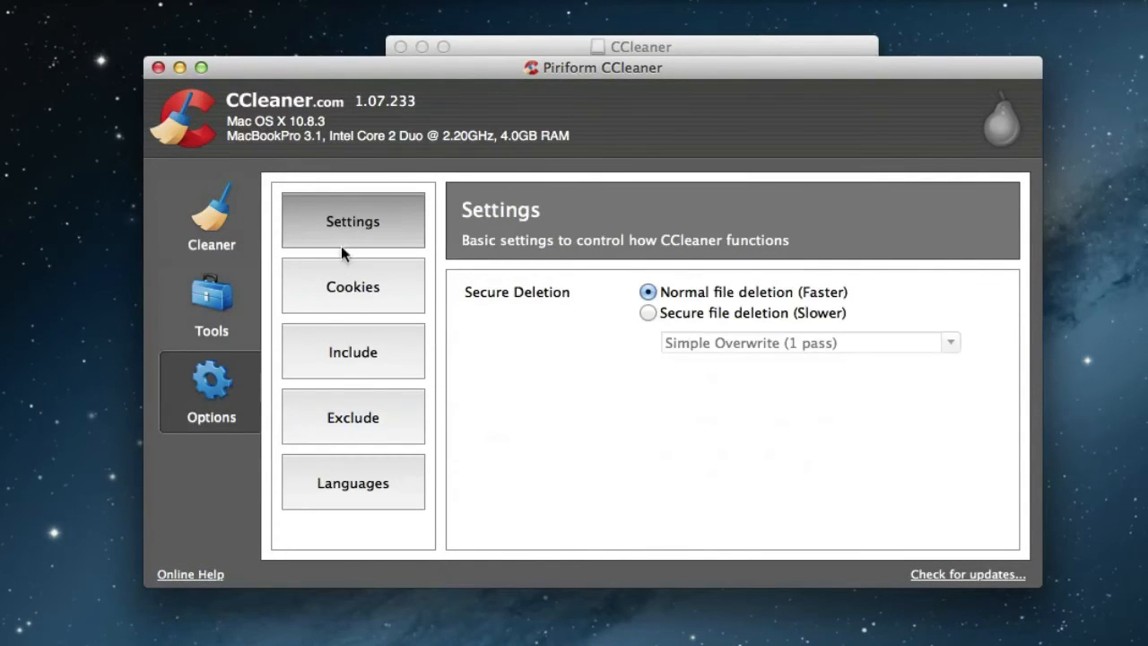
pyautogui.moveTo(339, 262)
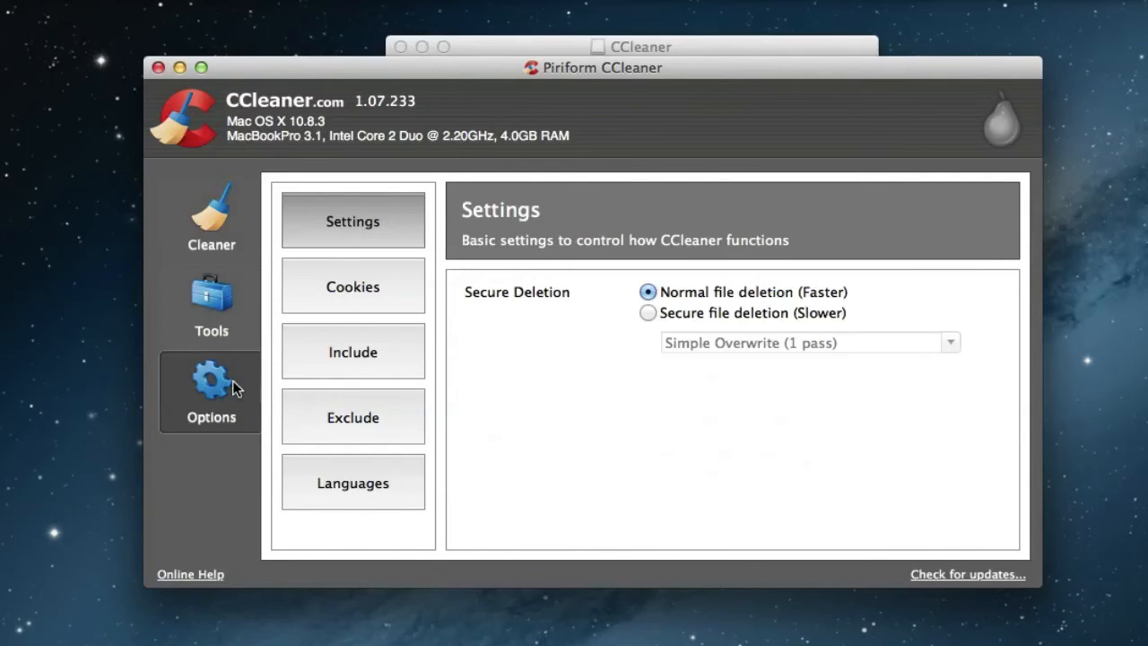
pyautogui.moveTo(212, 219)
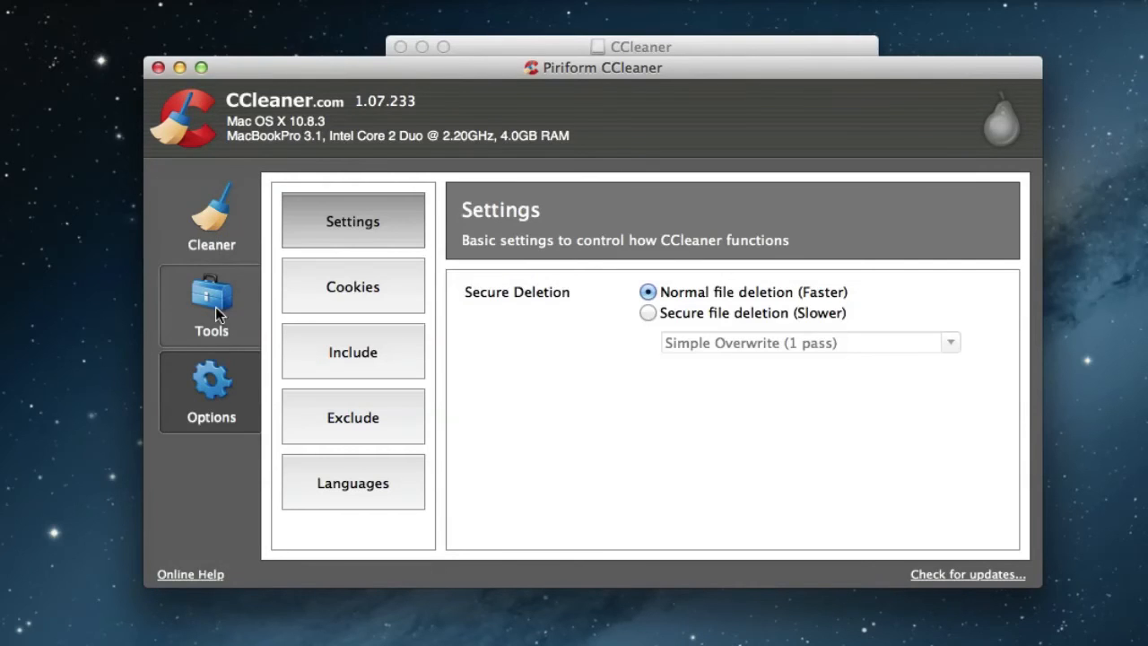
# Step: Select Macintosh HD in Erase Free Space, then switch to the Startup items list
pyautogui.click(211, 305)
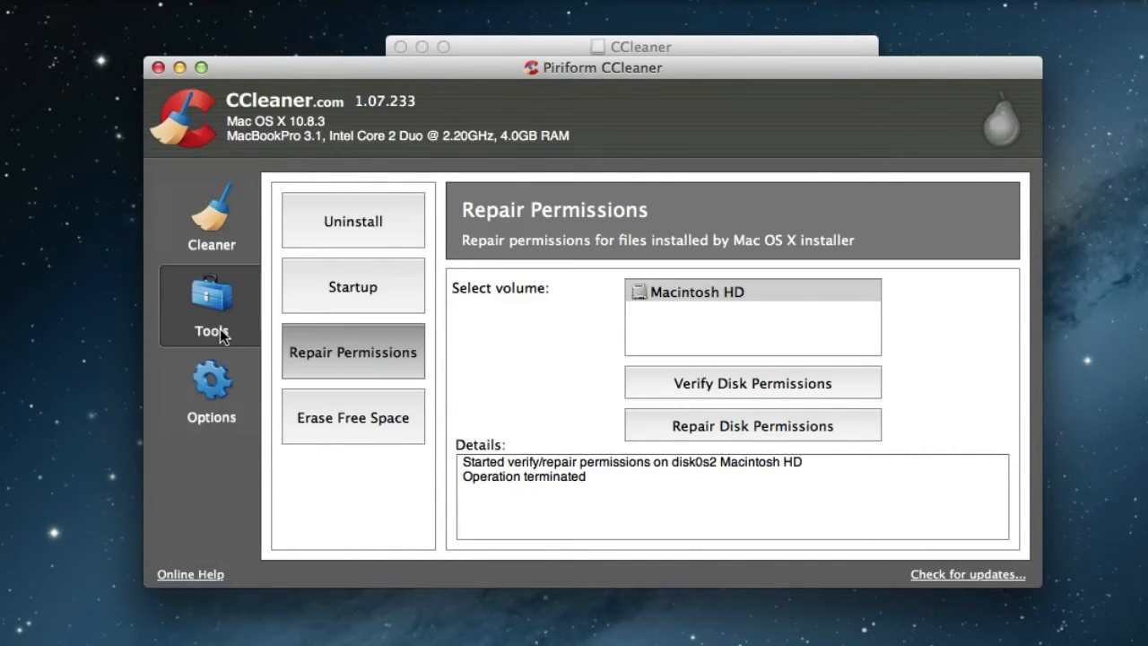
pyautogui.click(351, 416)
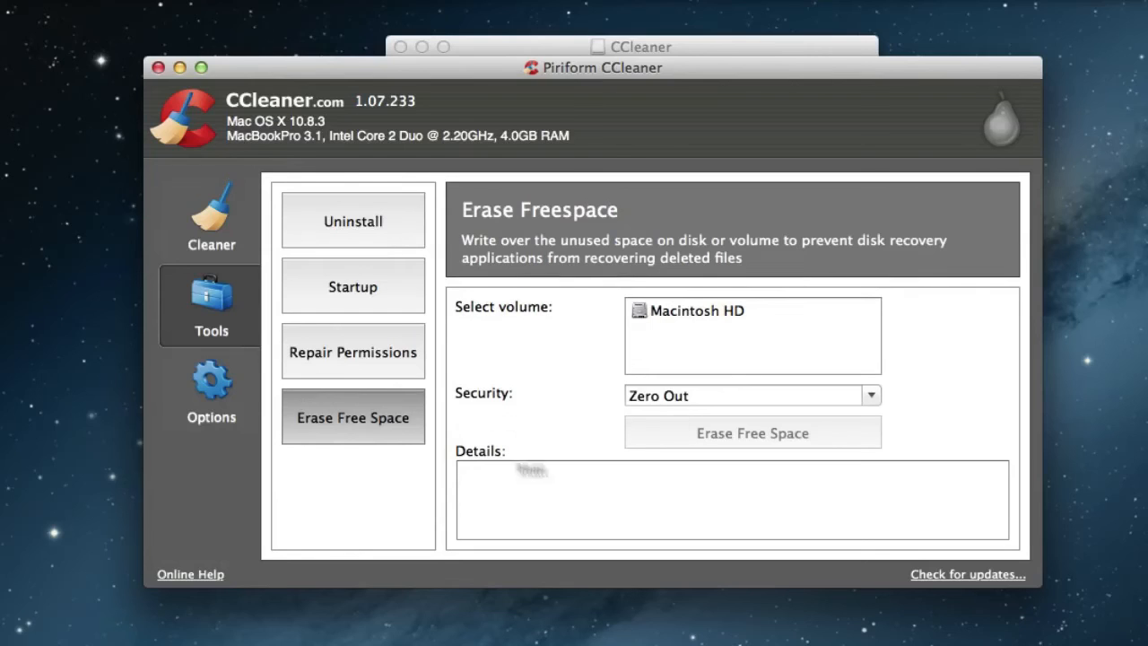
pyautogui.click(752, 310)
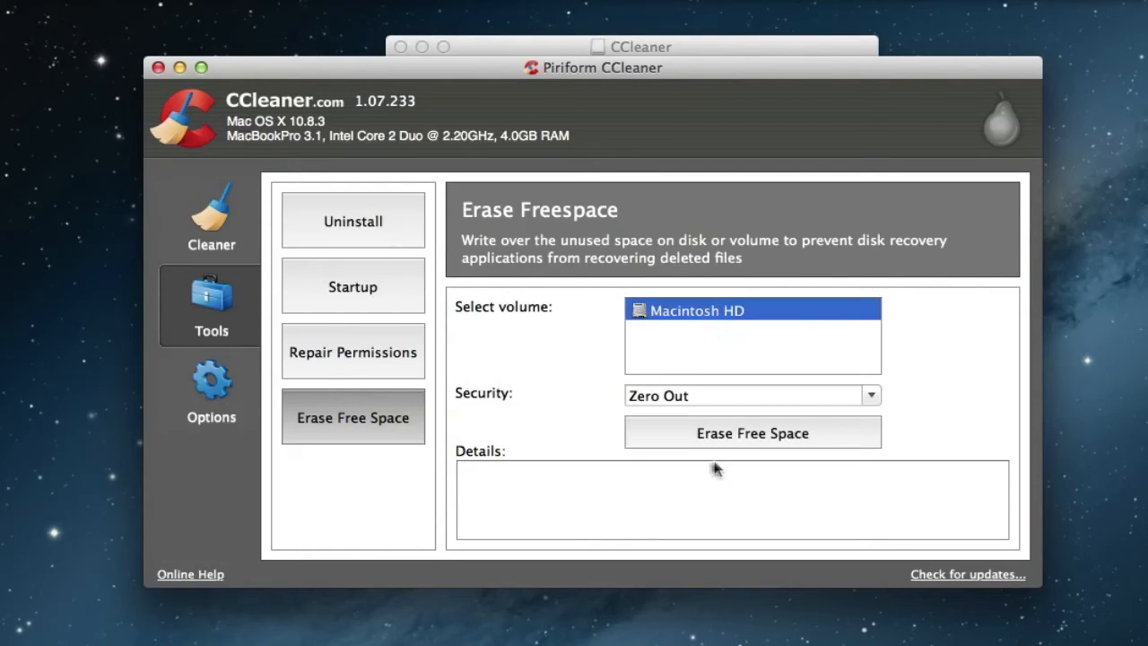
pyautogui.click(352, 285)
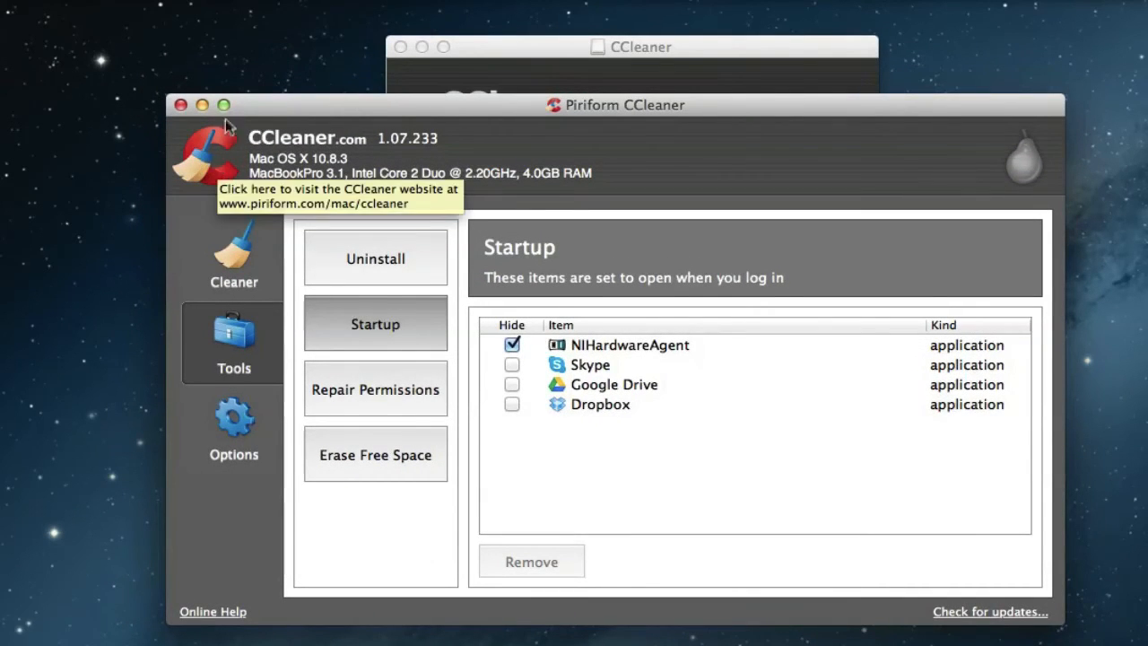
pyautogui.moveTo(375, 296)
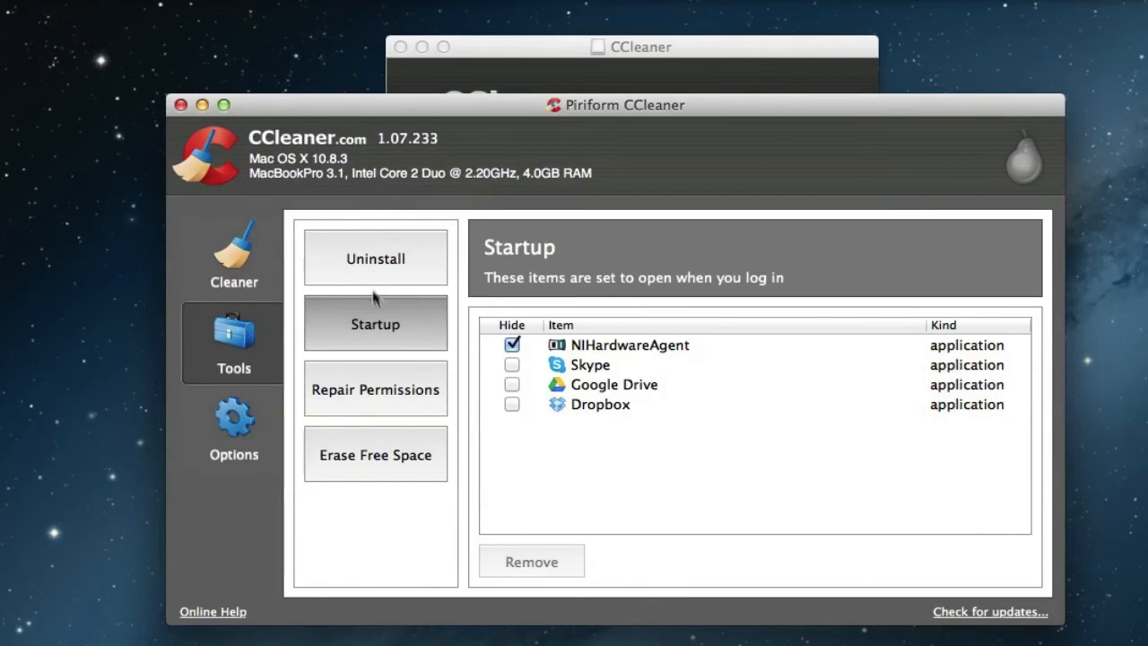
pyautogui.moveTo(626, 420)
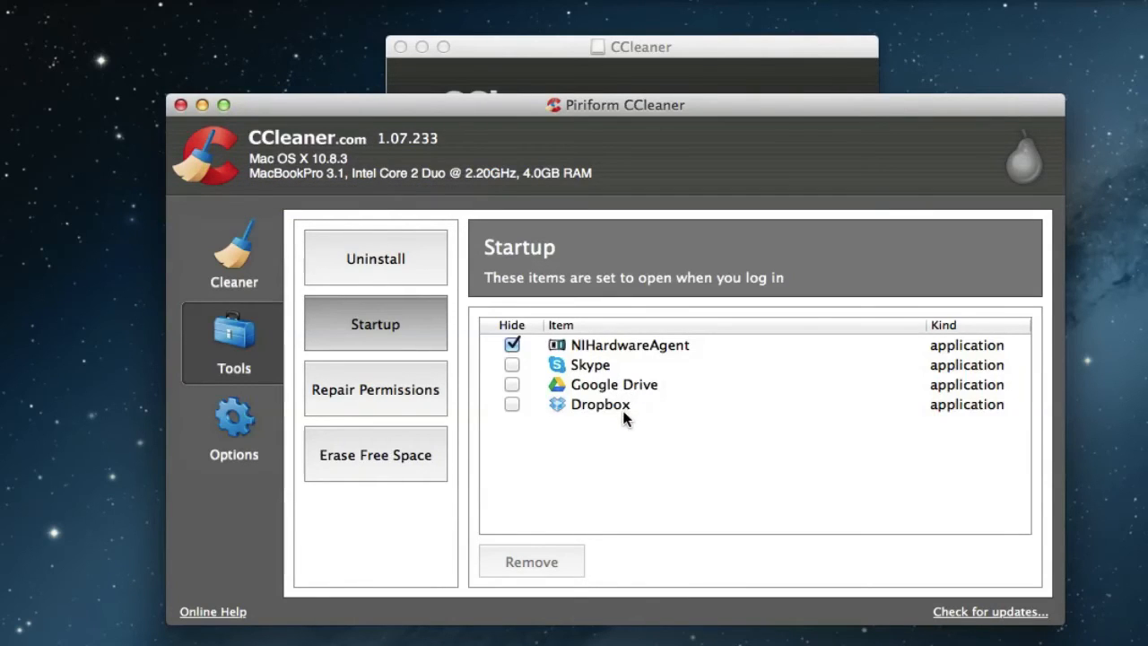
pyautogui.moveTo(158, 359)
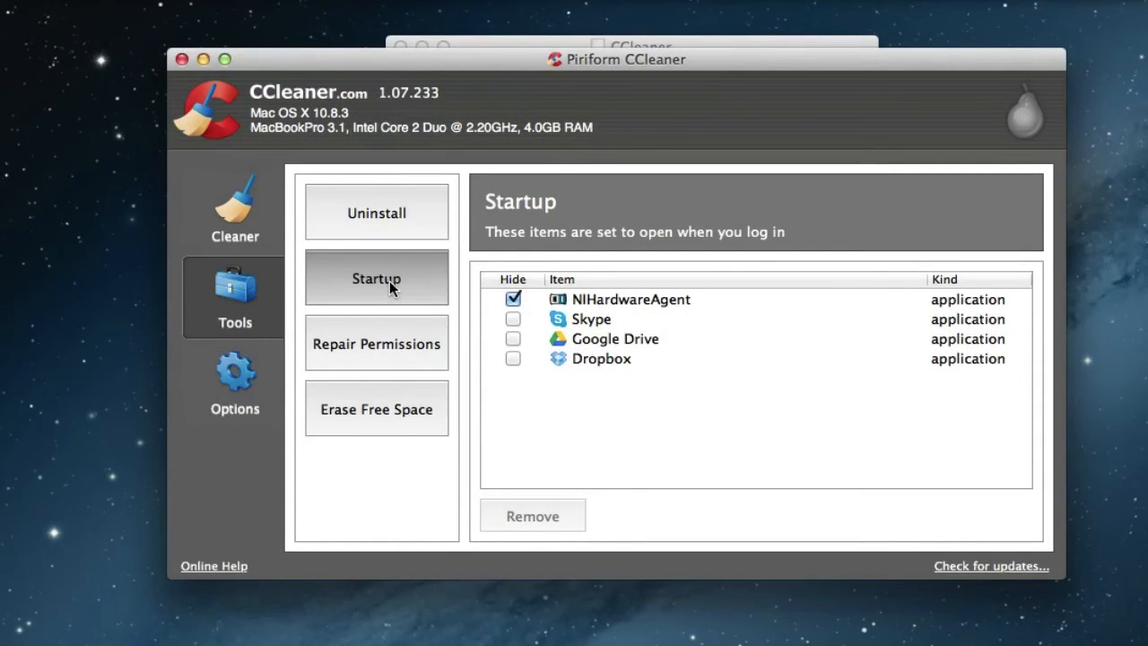
pyautogui.moveTo(619, 337)
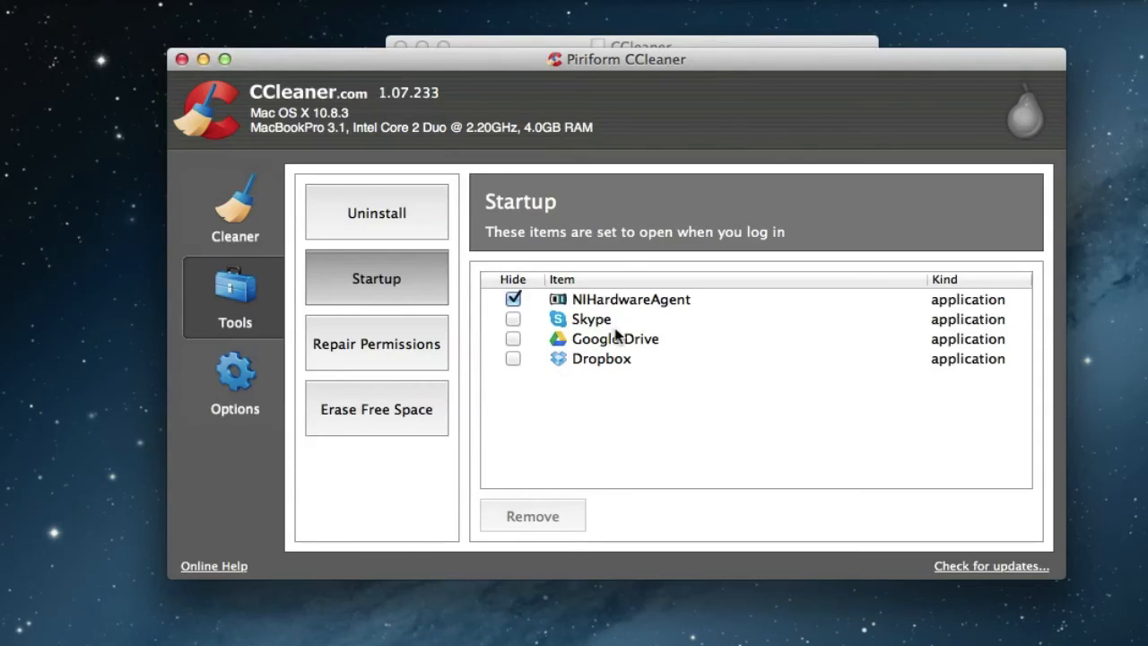
pyautogui.moveTo(619, 375)
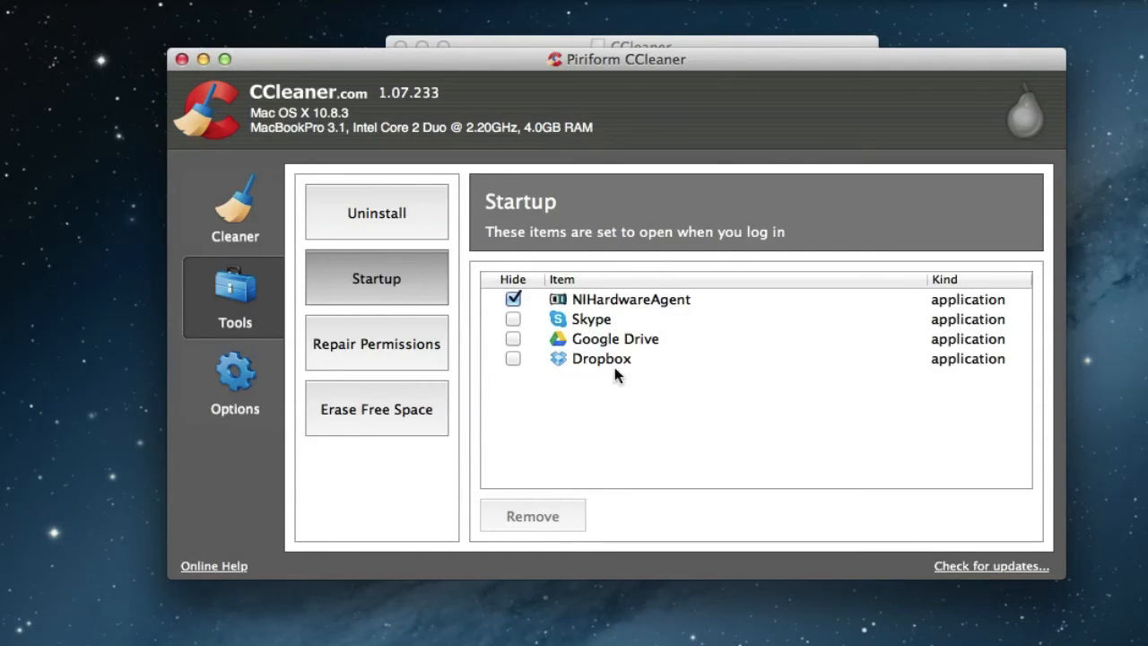